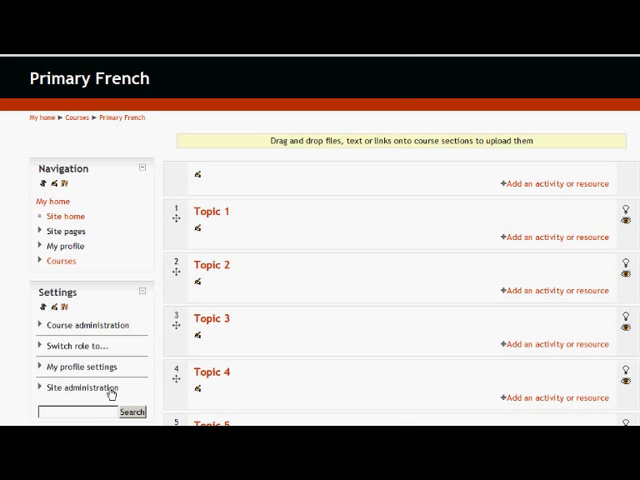
# - Navigate Site administration > Plugins > Text editors to the TinyMCE HTML editor settings
pyautogui.click(79, 387)
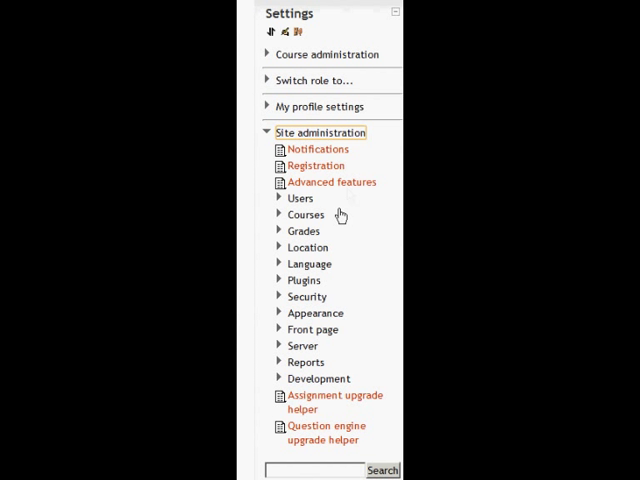
pyautogui.click(303, 280)
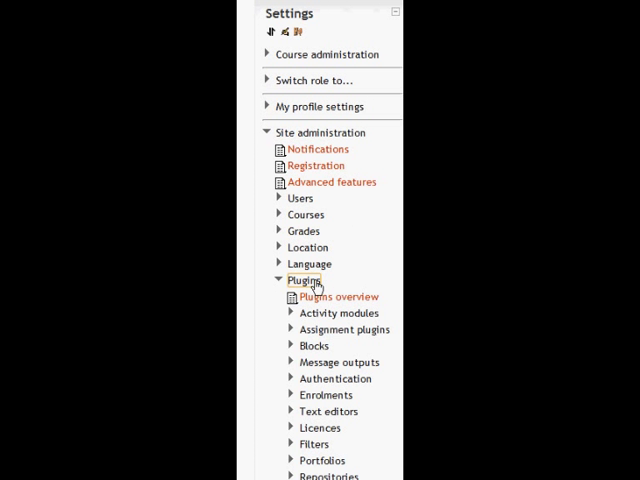
pyautogui.click(329, 411)
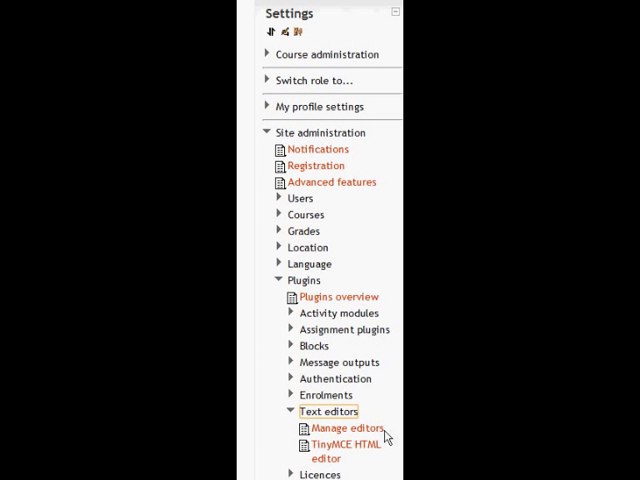
pyautogui.click(344, 452)
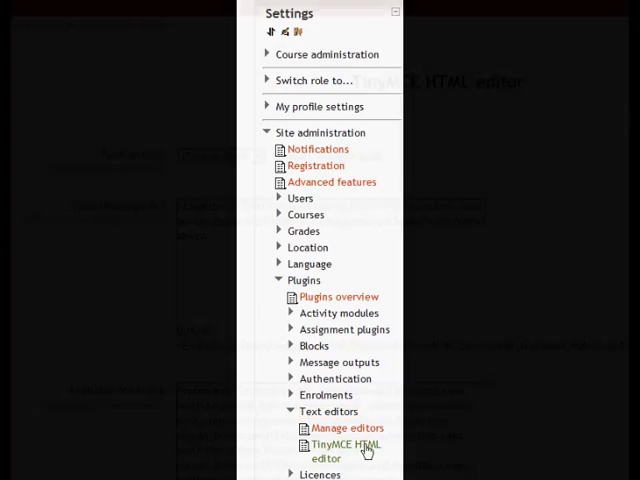
pyautogui.click(342, 445)
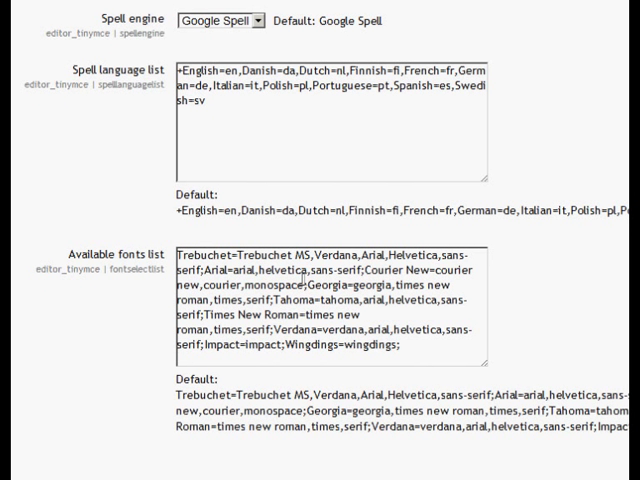
# - Append 'Comic Sans MS=comic sans ms' to the TinyMCE available fonts and save changes
pyautogui.click(420, 345)
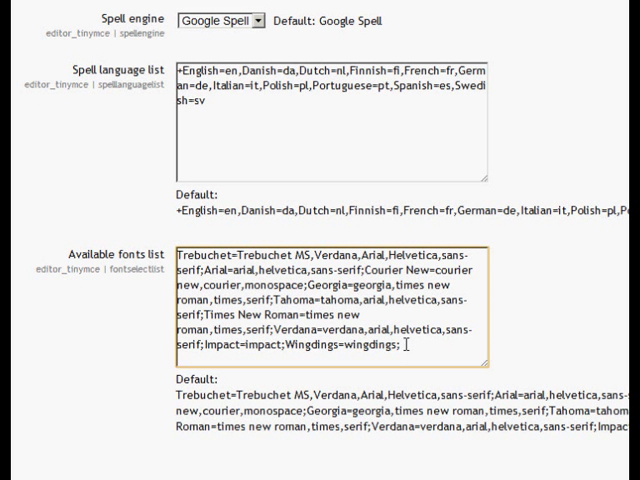
pyautogui.write('Comic Sans MS')
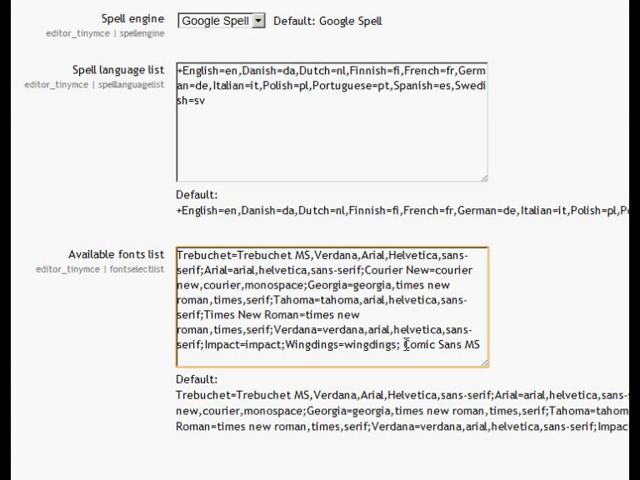
pyautogui.write('=comic s')
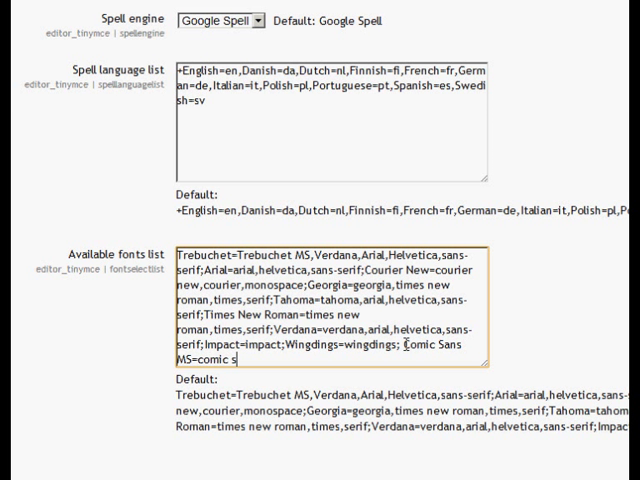
pyautogui.write('ans ms')
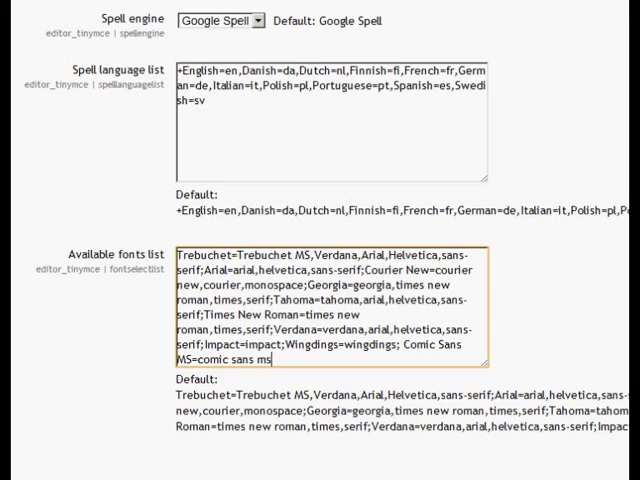
pyautogui.scroll(-3)
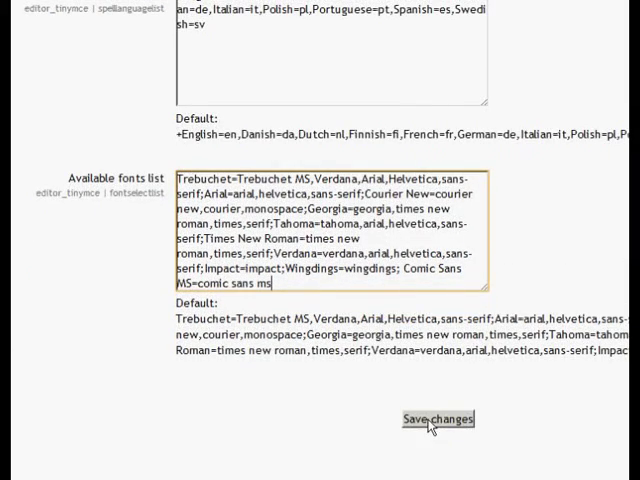
pyautogui.click(440, 420)
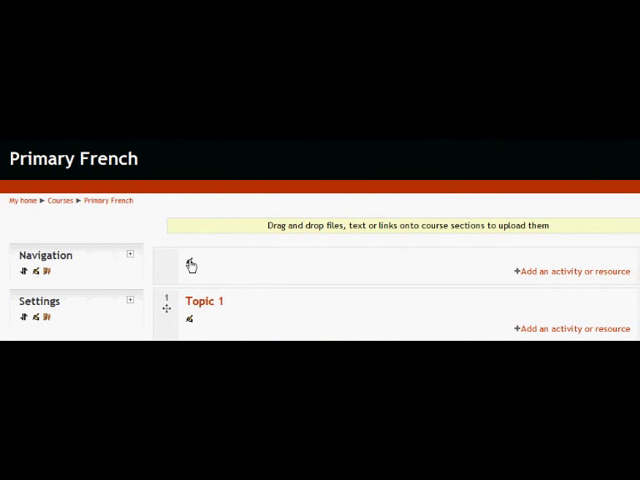
# - Open the General section's summary editor on the course page
pyautogui.click(191, 263)
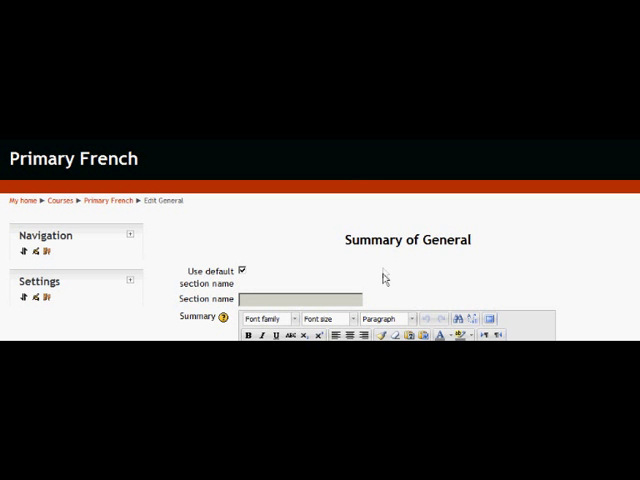
pyautogui.scroll(-3)
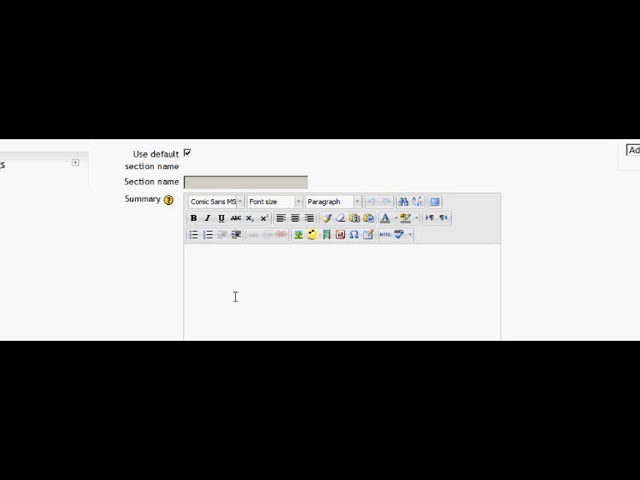
# - Type 'Bonjour! Bienvenue!' in the Summary and format it as Heading 2
pyautogui.write('Bonjour! B')
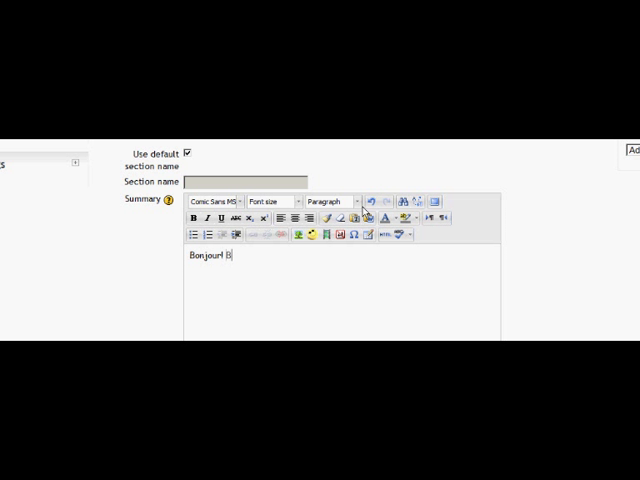
pyautogui.write('ienvenue!')
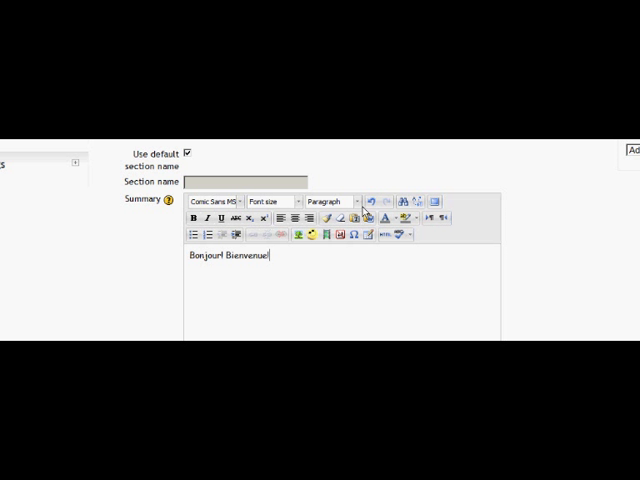
pyautogui.tripleClick(225, 255)
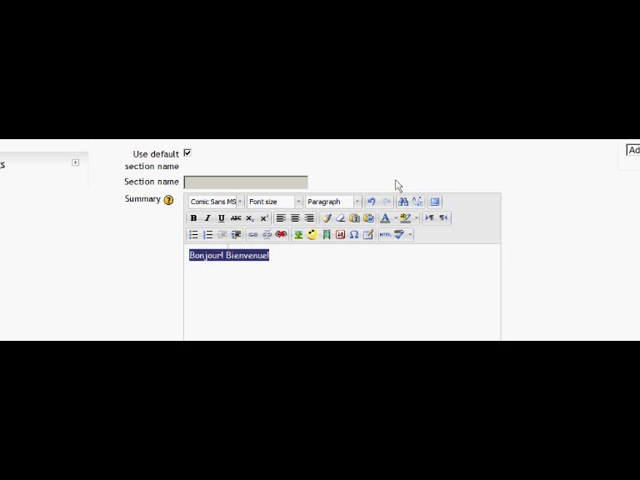
pyautogui.click(340, 201)
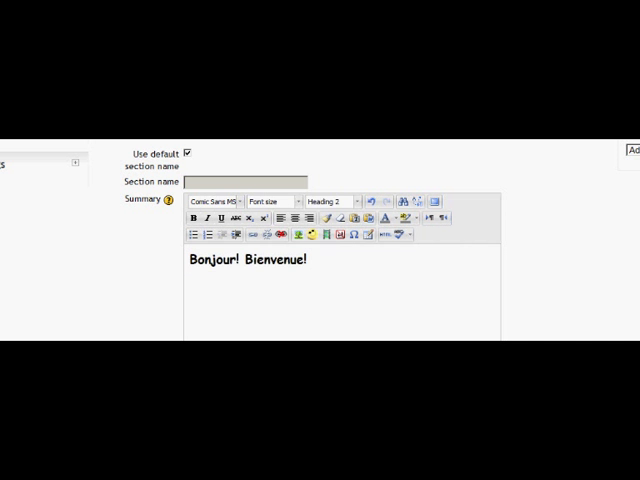
pyautogui.scroll(-3)
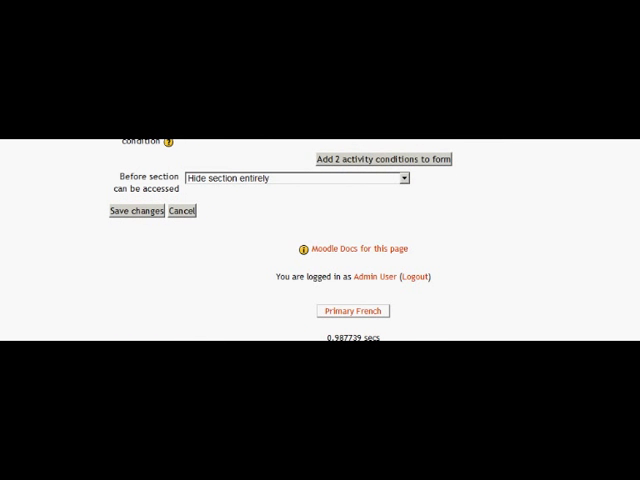